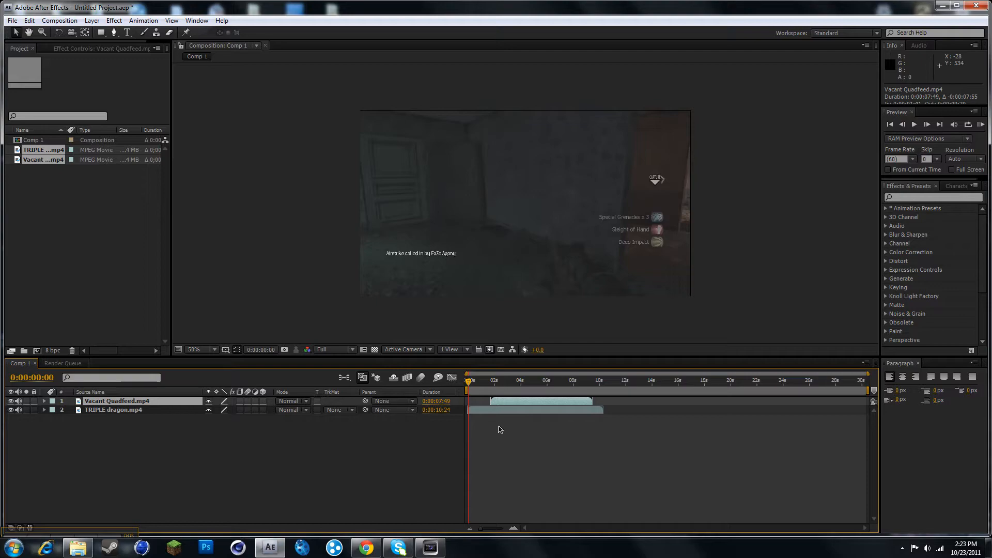
# Slide Vacant Quadfeed right to overlap TRIPLE dragon's end, then scrub and preview the overlap
pyautogui.moveTo(541, 400); pyautogui.dragTo(636, 400)
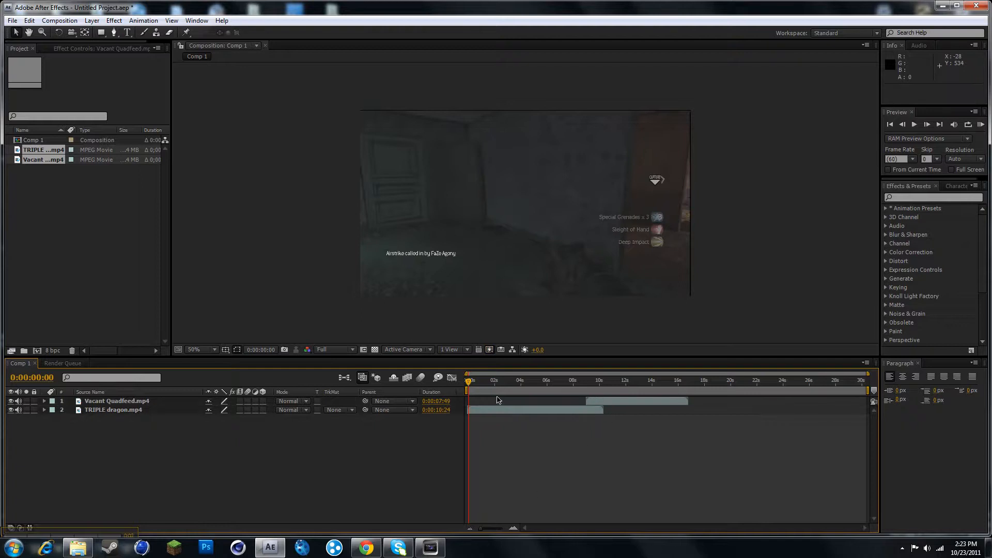
pyautogui.click(597, 381)
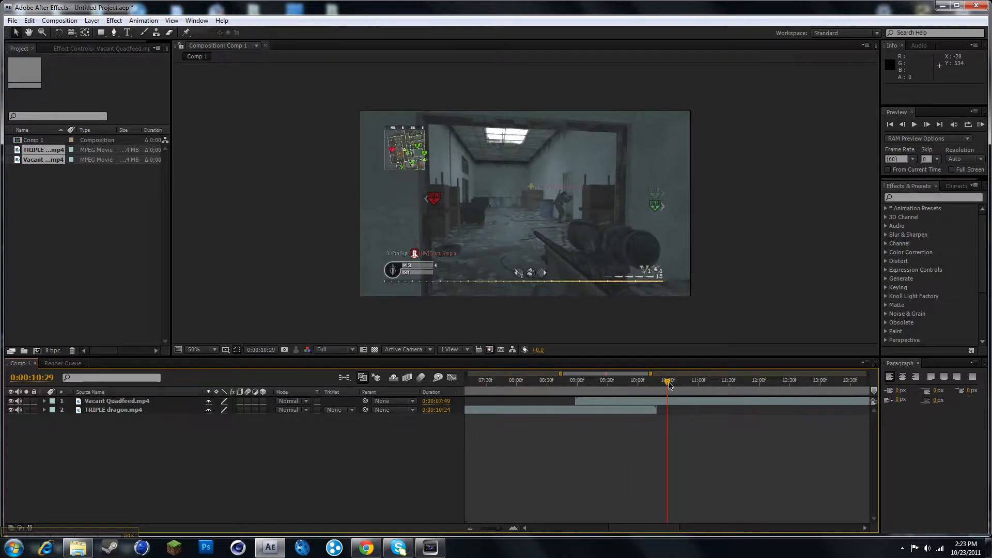
pyautogui.moveTo(668, 381); pyautogui.dragTo(657, 380)
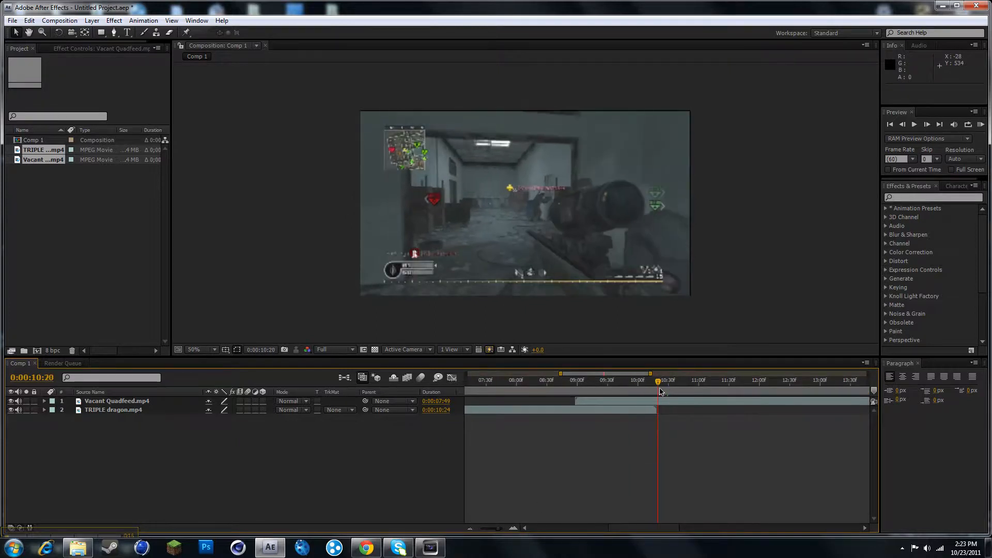
pyautogui.click(901, 124)
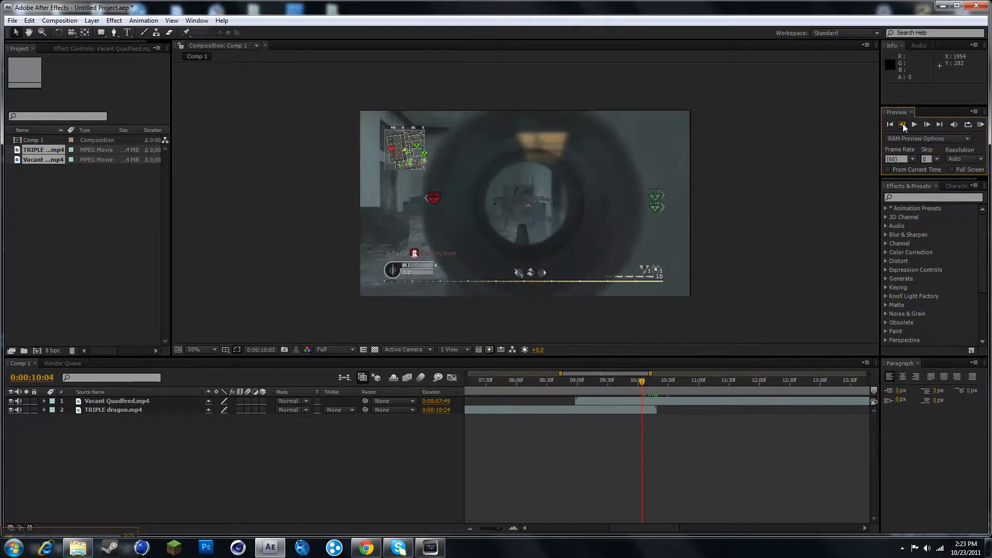
pyautogui.click(902, 124)
pyautogui.write('shat')
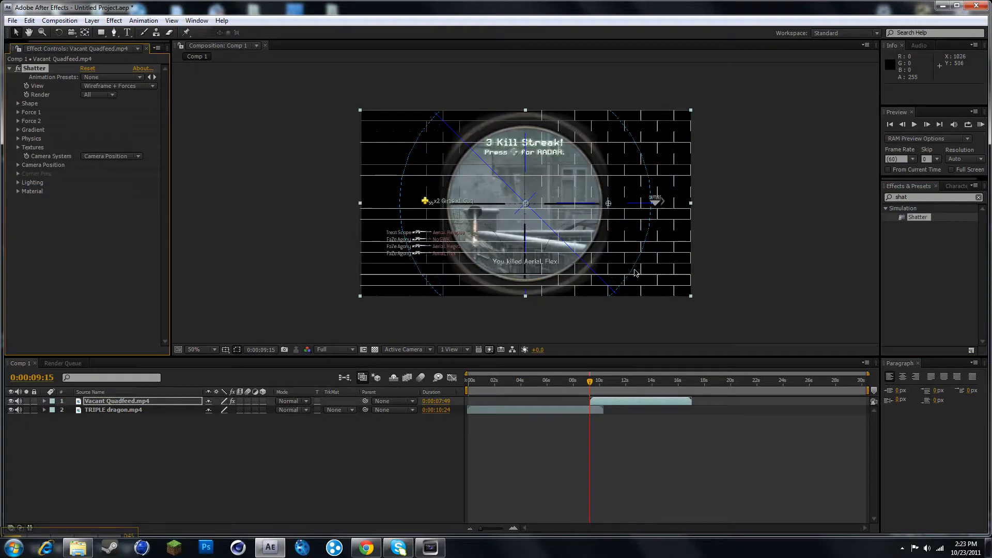
pyautogui.moveTo(92, 86)
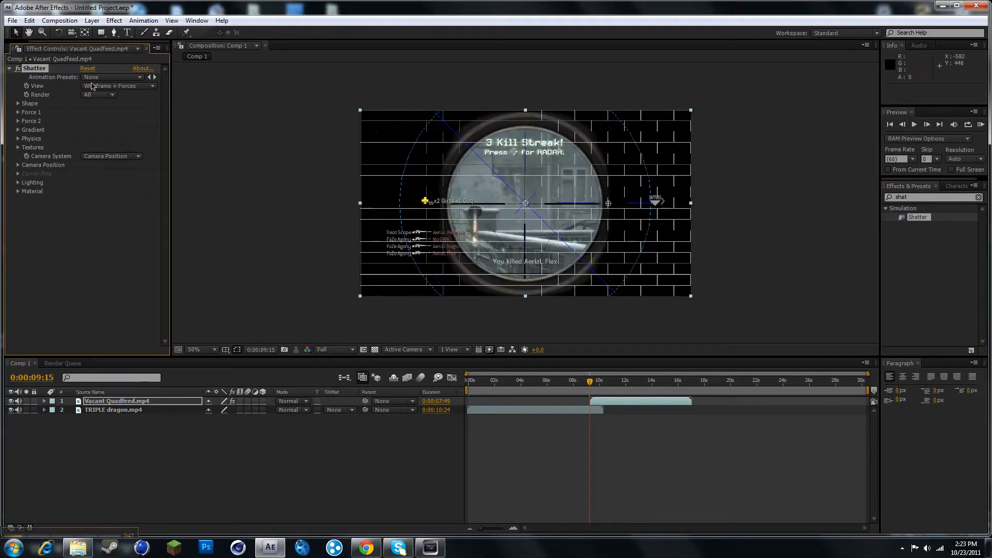
# Keep all Shatter parts rendering and scrub the timeline to watch the bricks fly
pyautogui.click(98, 94)
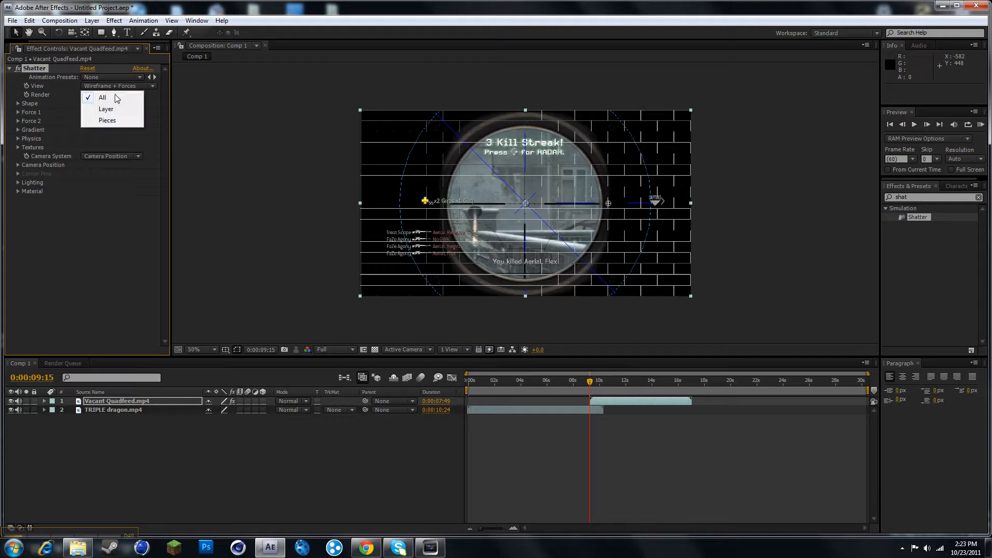
pyautogui.click(102, 97)
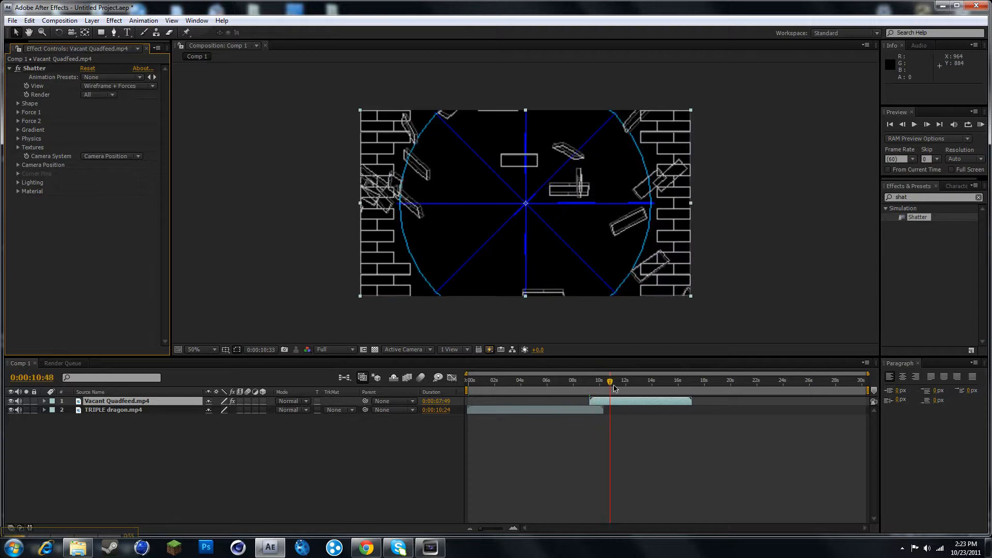
pyautogui.moveTo(609, 381); pyautogui.dragTo(626, 381)
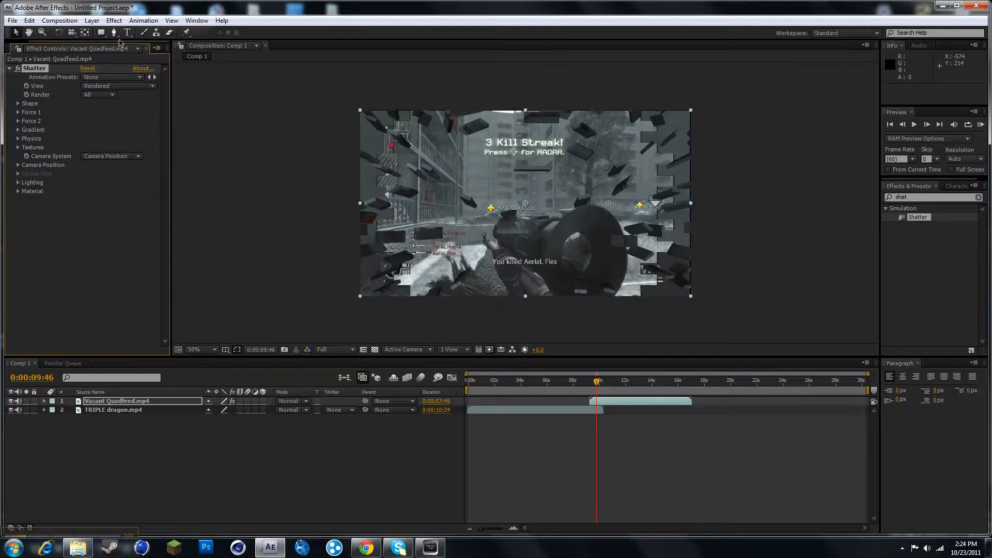
pyautogui.moveTo(51, 410)
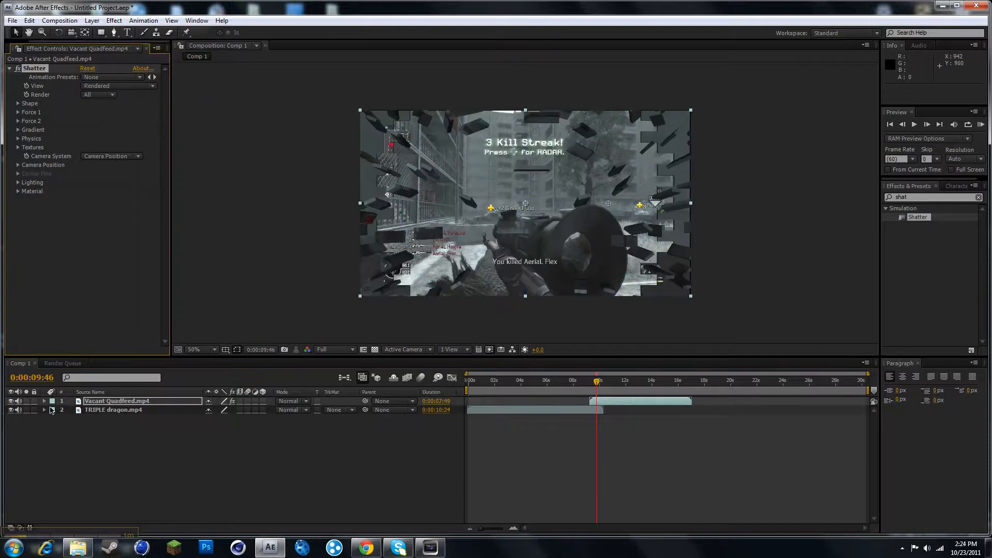
pyautogui.click(43, 401)
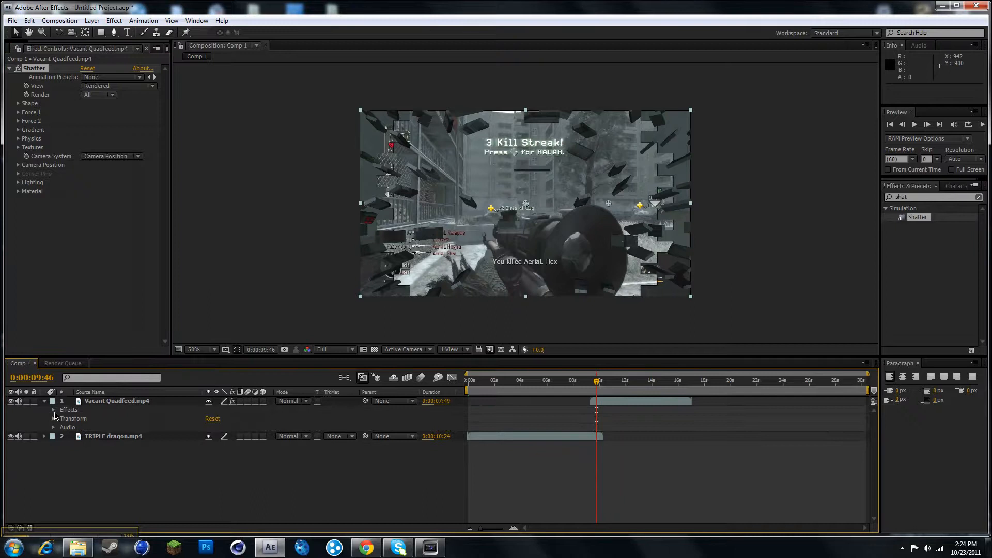
pyautogui.click(53, 409)
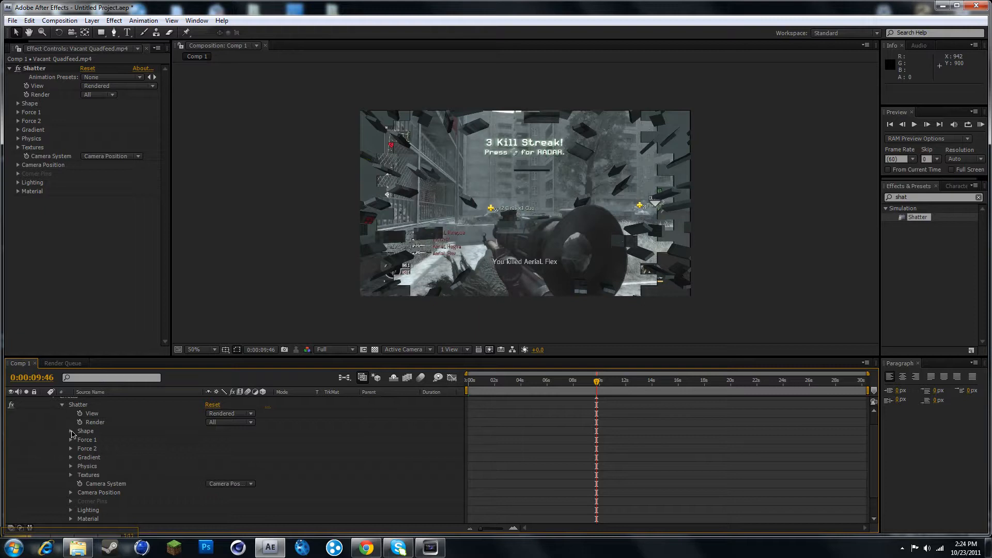
pyautogui.click(71, 431)
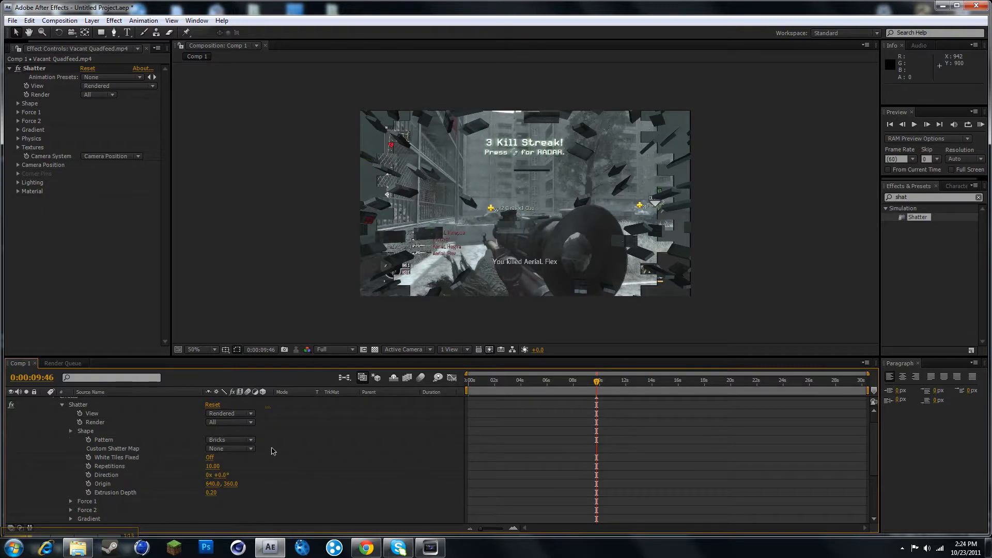
pyautogui.click(71, 431)
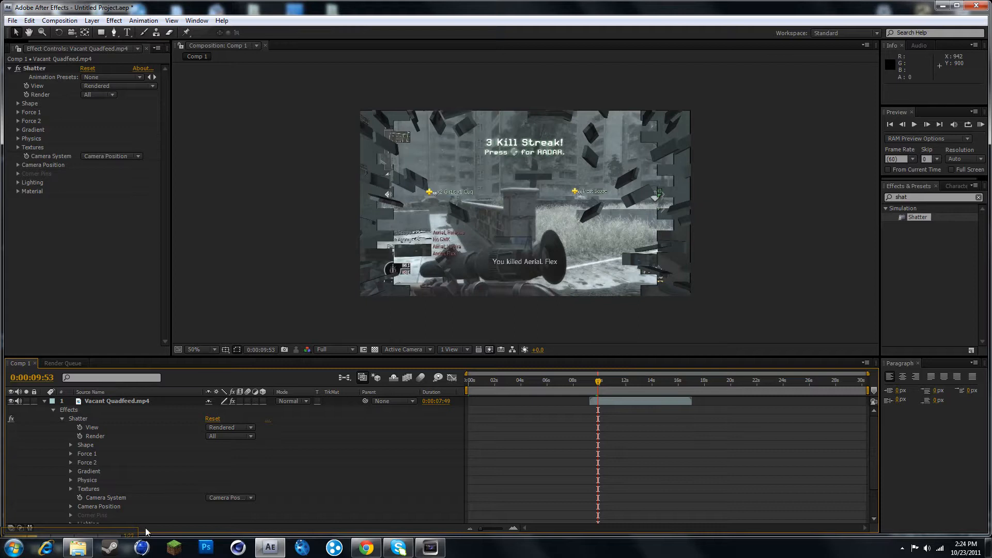
pyautogui.moveTo(620, 420)
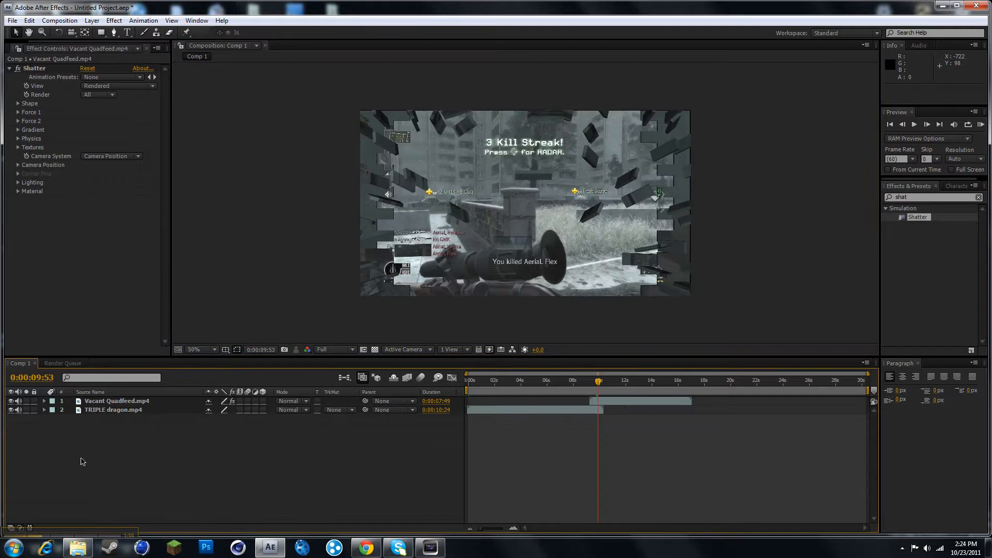
pyautogui.click(117, 400)
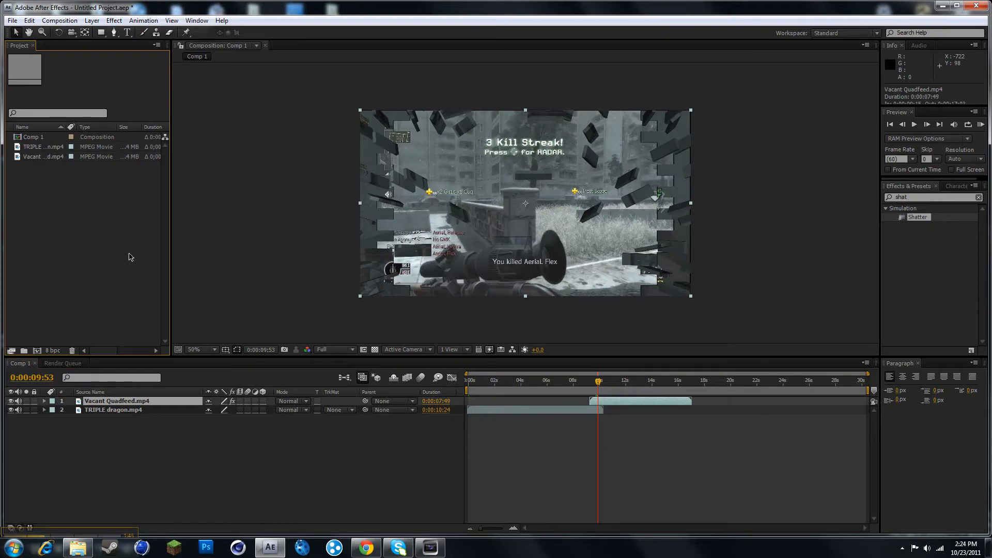
pyautogui.click(38, 146)
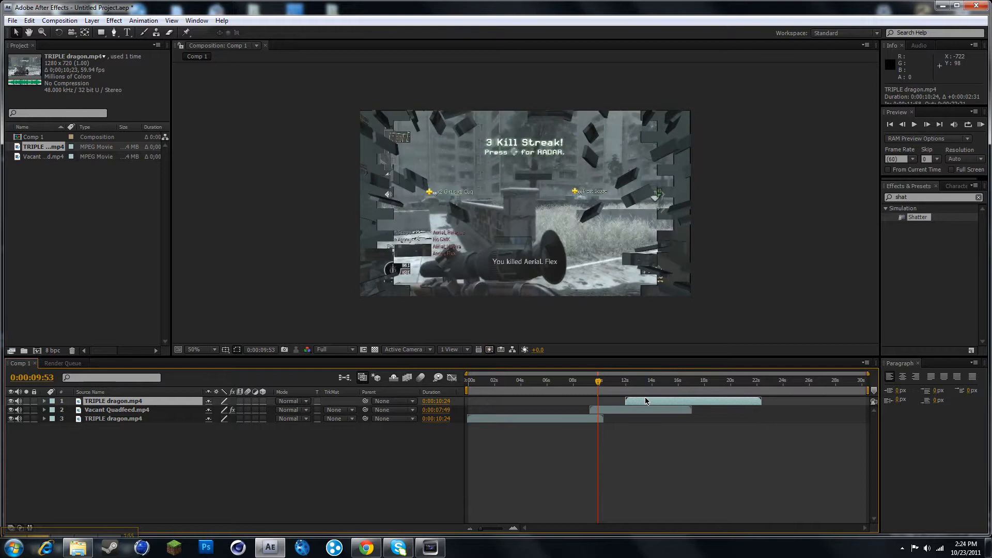
pyautogui.moveTo(598, 386)
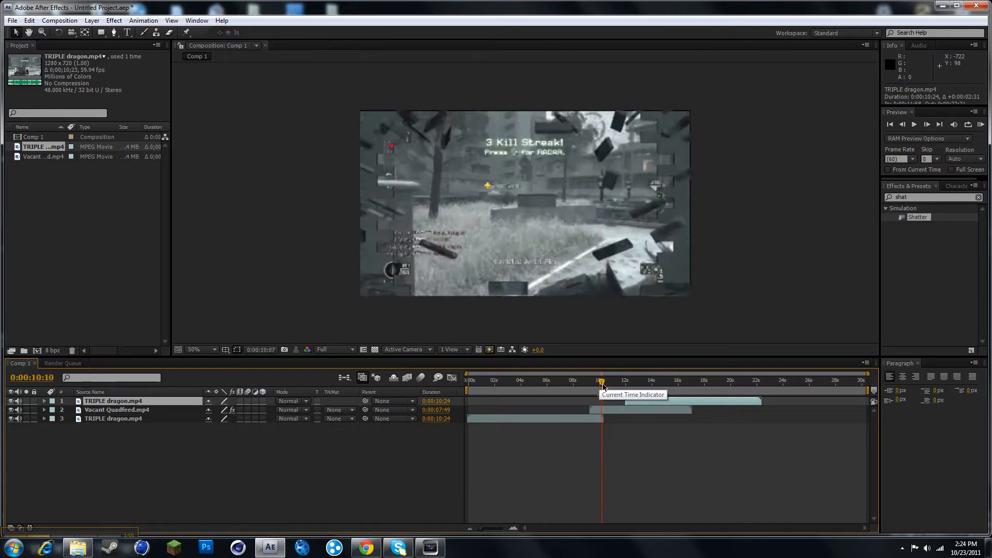
pyautogui.moveTo(601, 382); pyautogui.dragTo(605, 383)
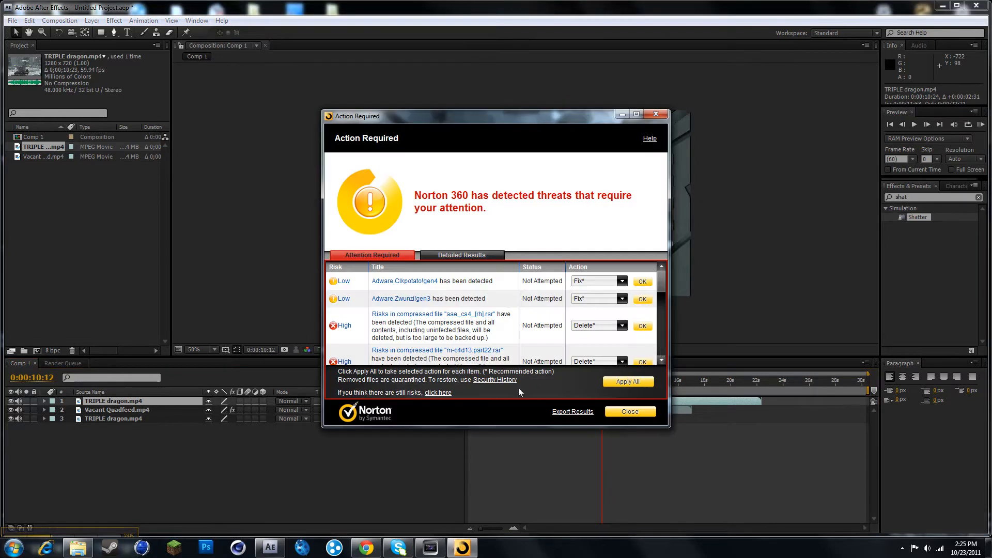
pyautogui.click(629, 411)
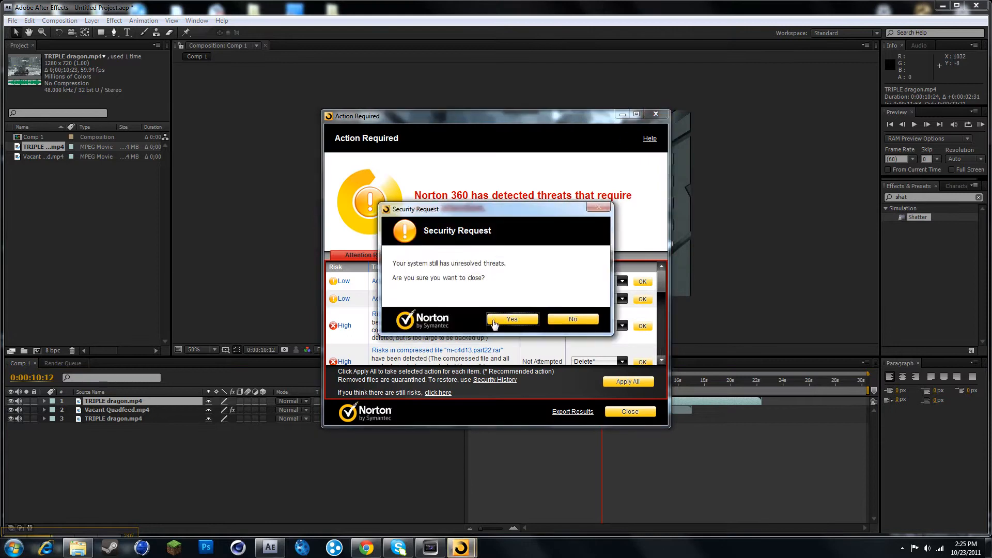
pyautogui.click(511, 318)
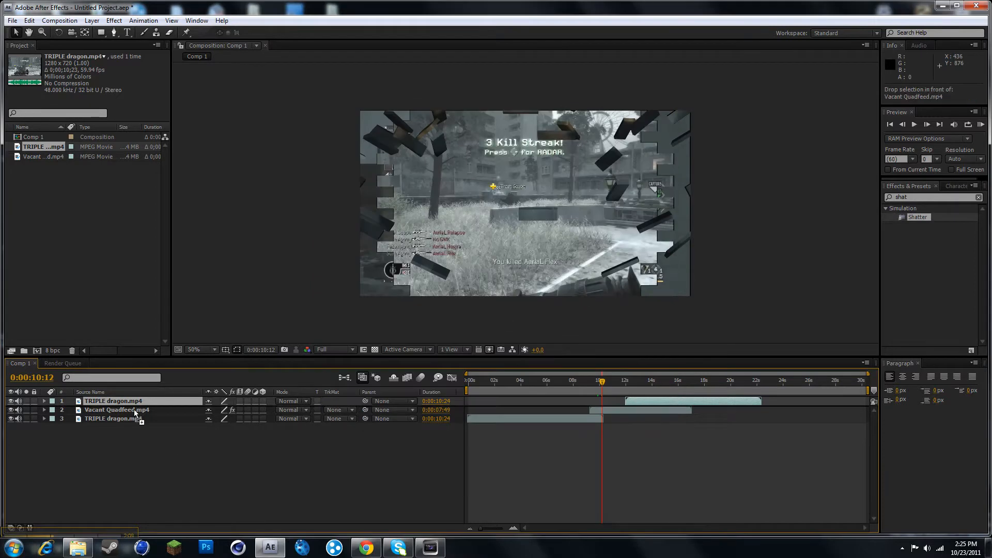
# Place TRIPLE dragon beneath Vacant Quadfeed, scrub to the overlap, and trim Vacant Quadfeed's end
pyautogui.moveTo(118, 409); pyautogui.dragTo(117, 400)
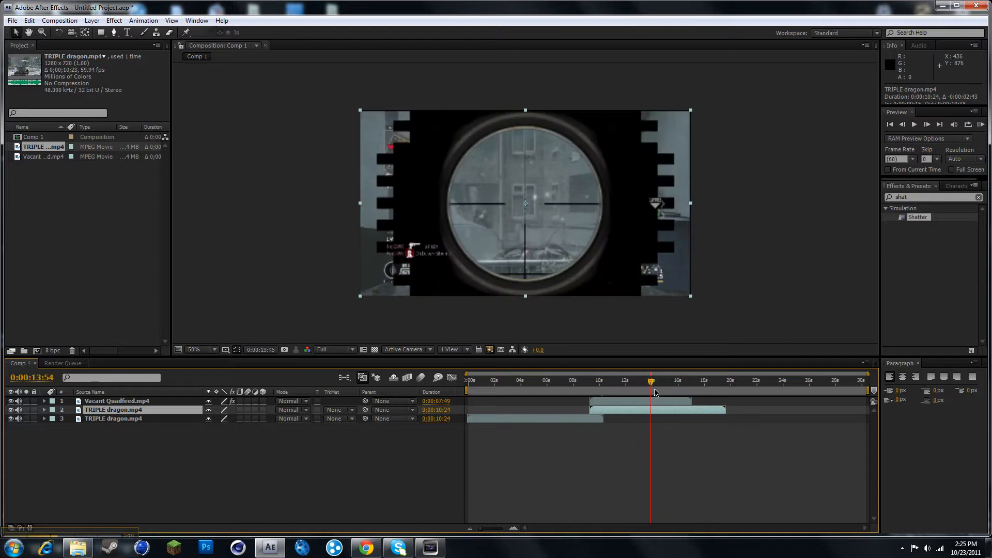
pyautogui.moveTo(651, 381); pyautogui.dragTo(610, 381)
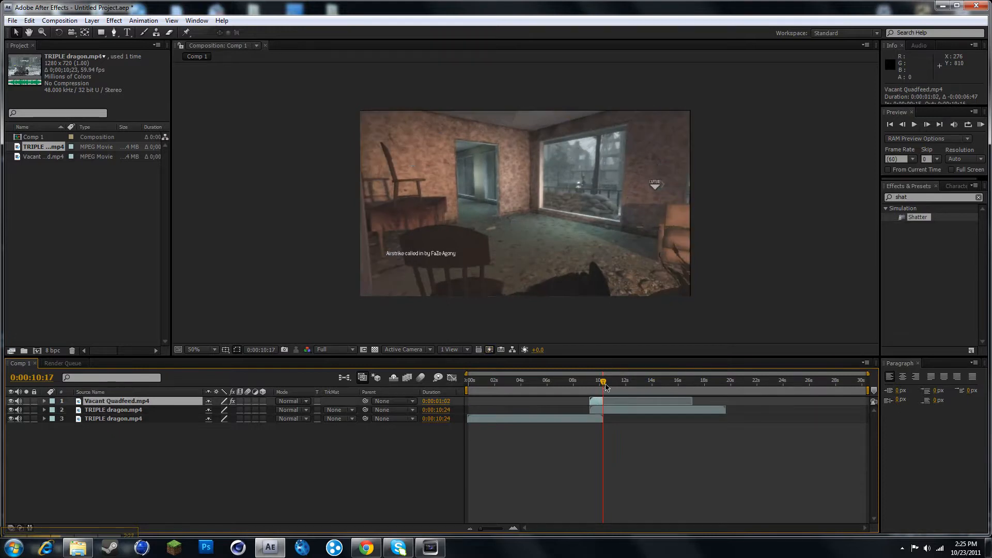
pyautogui.moveTo(602, 381); pyautogui.dragTo(594, 380)
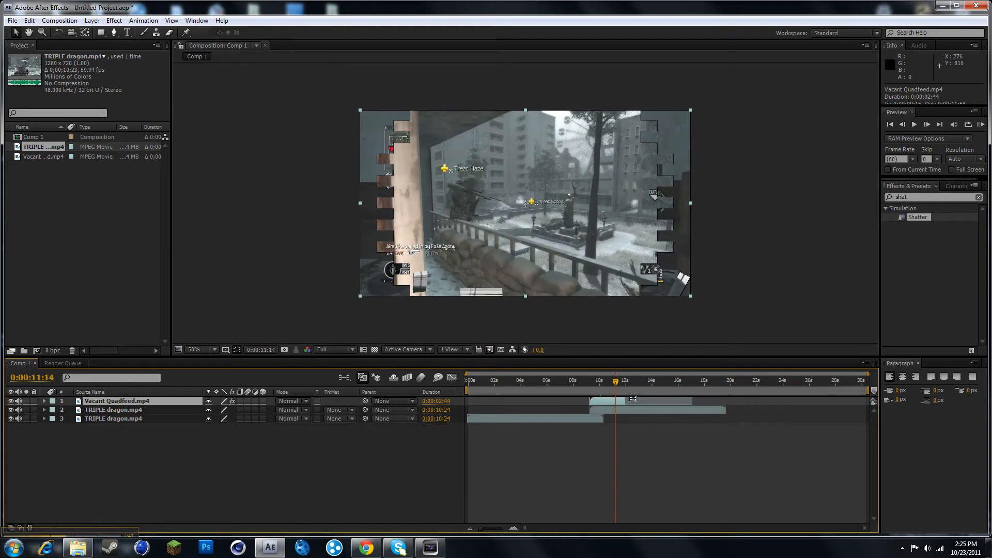
pyautogui.moveTo(689, 400); pyautogui.dragTo(620, 404)
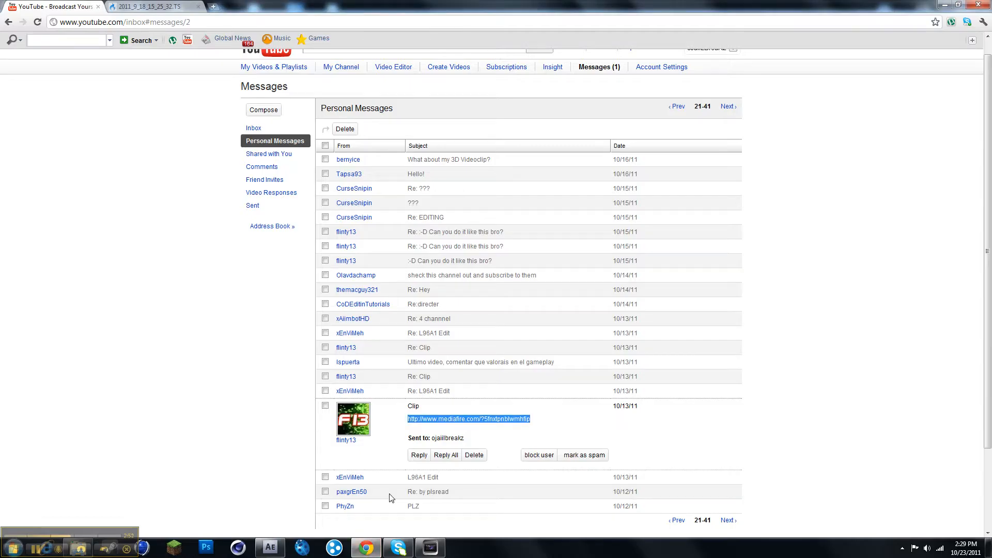
pyautogui.moveTo(186, 547)
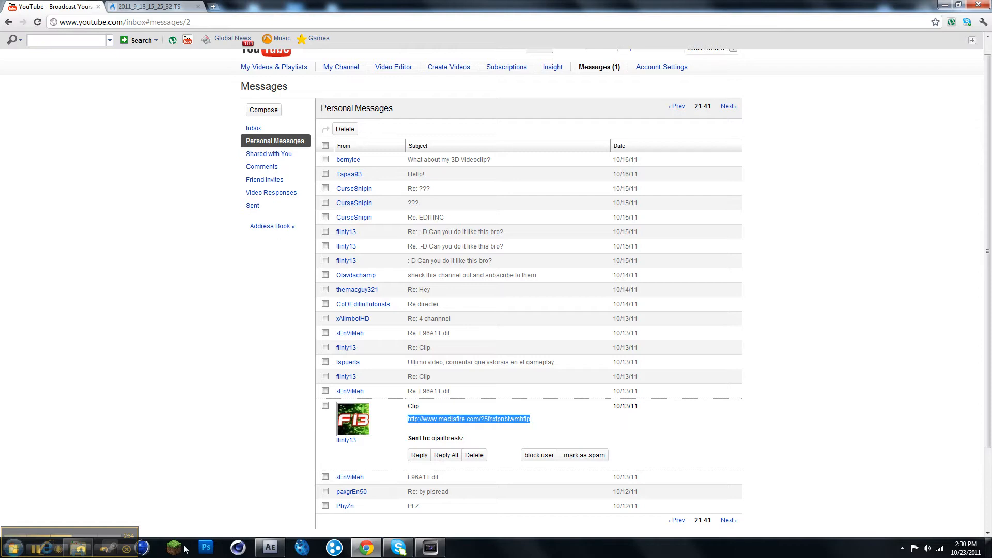
# Bring up the exports folder in Explorer and play the Shatter Transition video
pyautogui.click(78, 547)
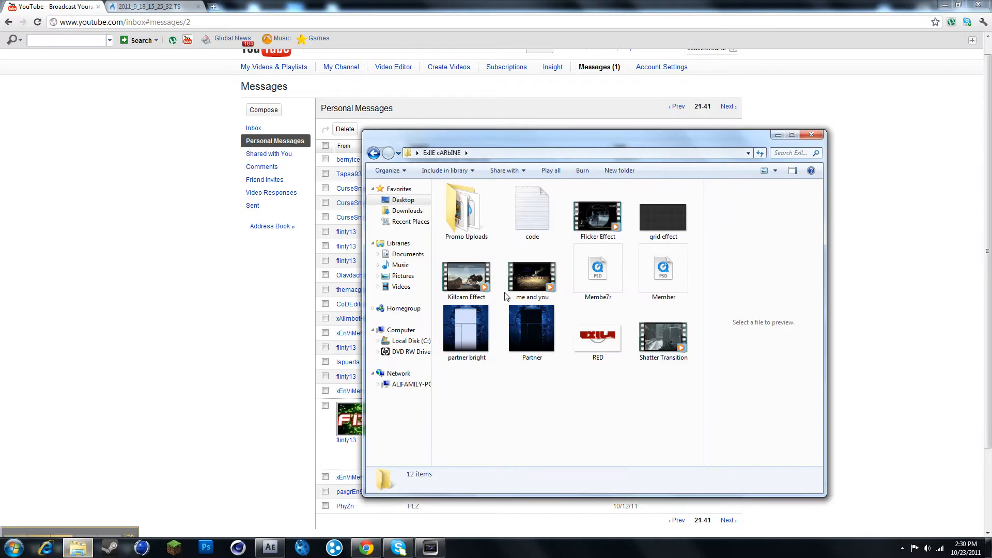
pyautogui.click(663, 332)
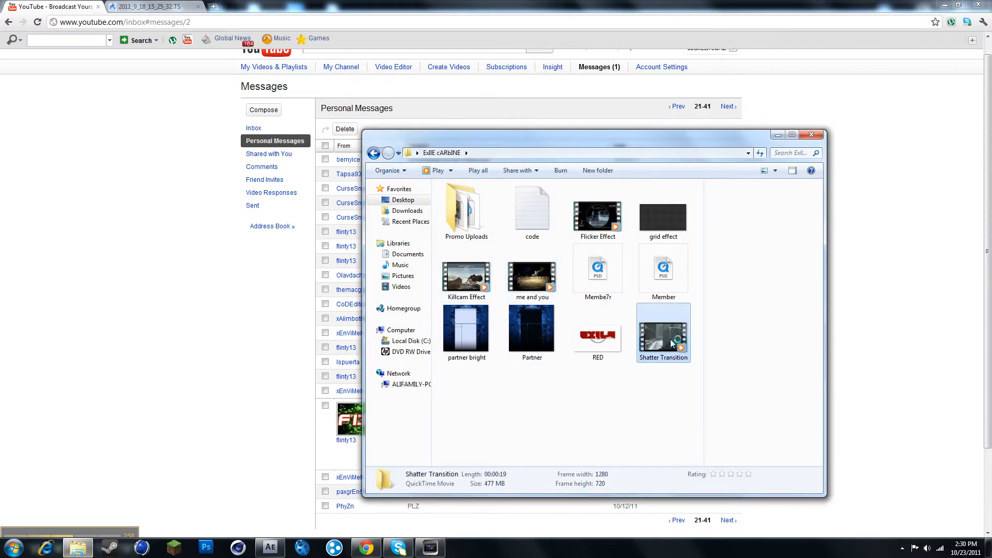
pyautogui.moveTo(662, 332)
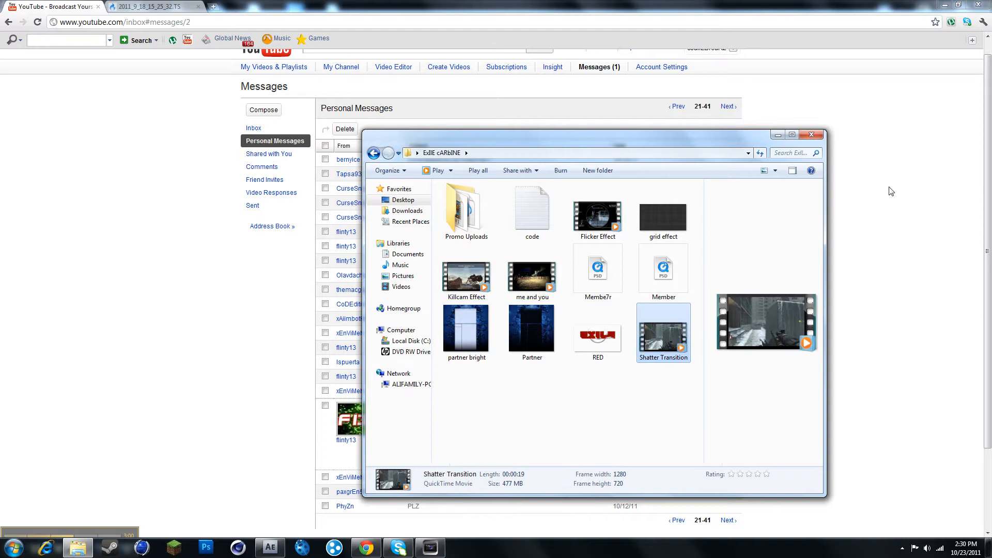
pyautogui.doubleClick(662, 324)
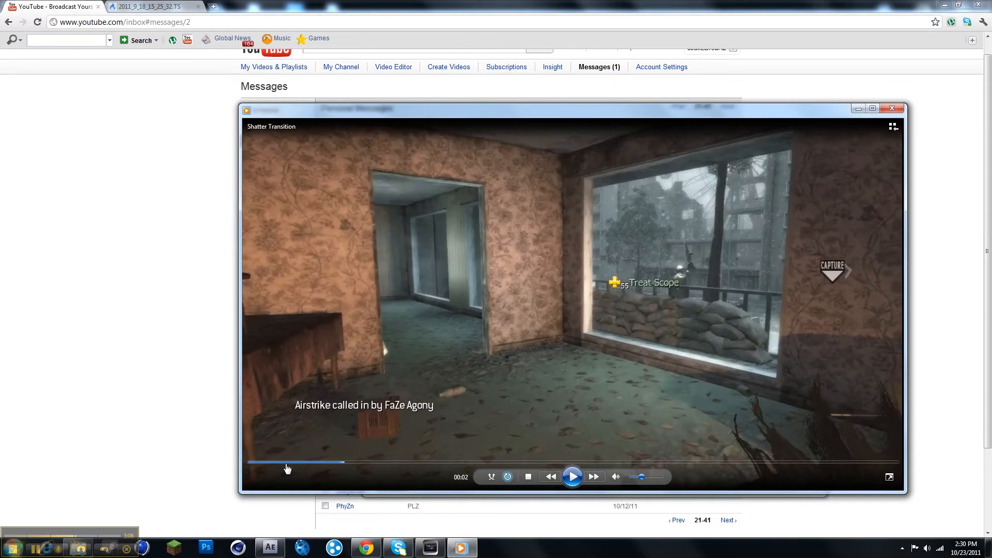
# Seek near the start, watch the Shatter Transition video, then close the player
pyautogui.click(527, 476)
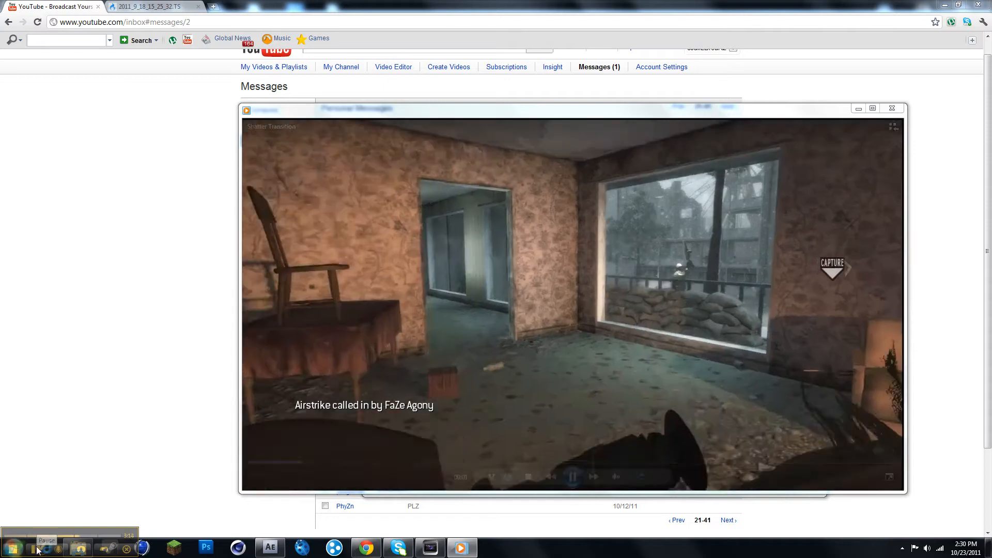
pyautogui.click(571, 476)
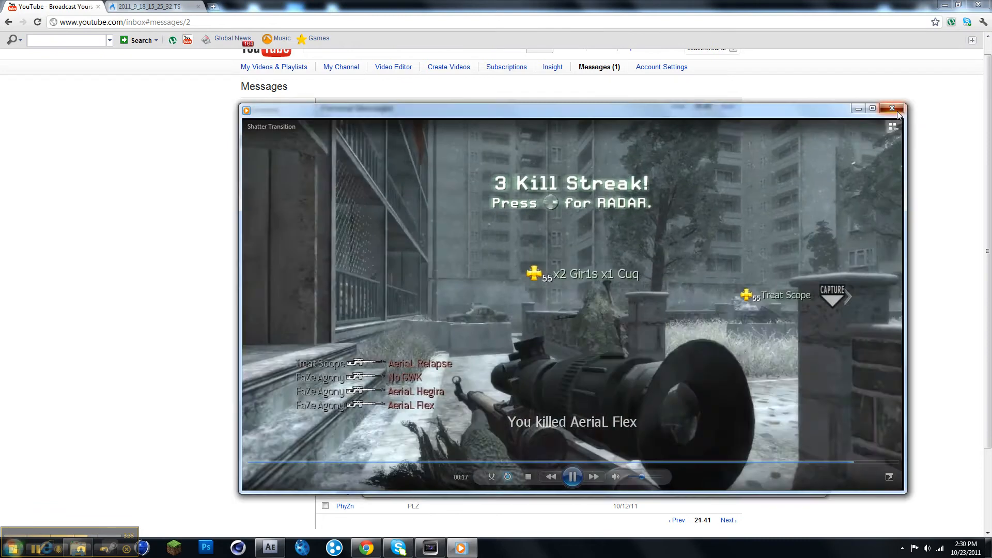
pyautogui.click(892, 108)
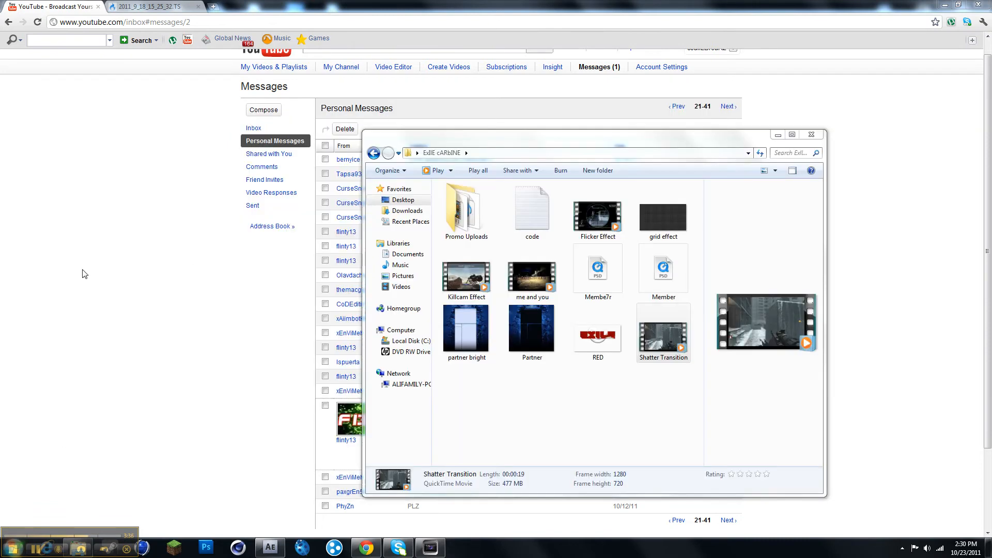